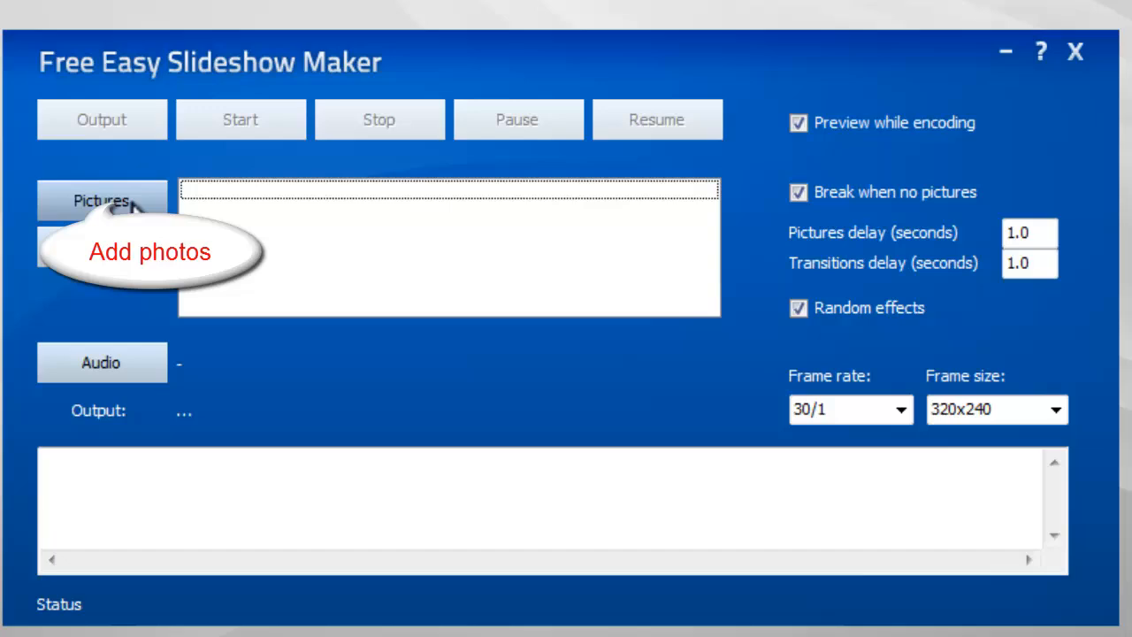
Add pictures 01.jpg through 04.jpg to the slideshow
{"action": "left_click", "coordinate": [101, 200]}
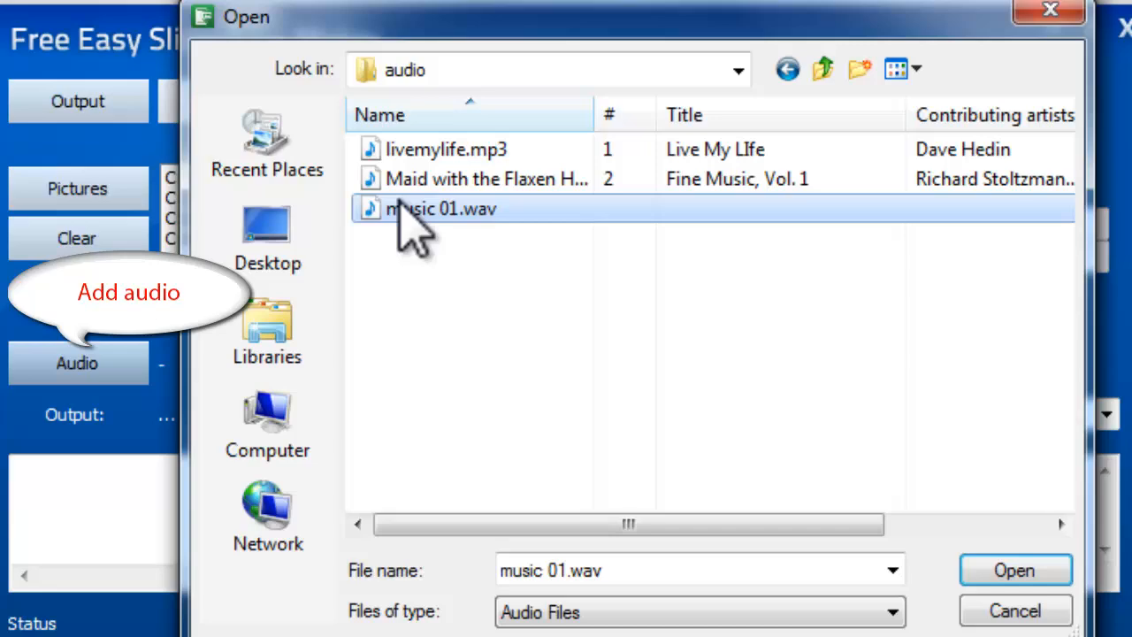
{"action": "mouse_move", "coordinate": [415, 217]}
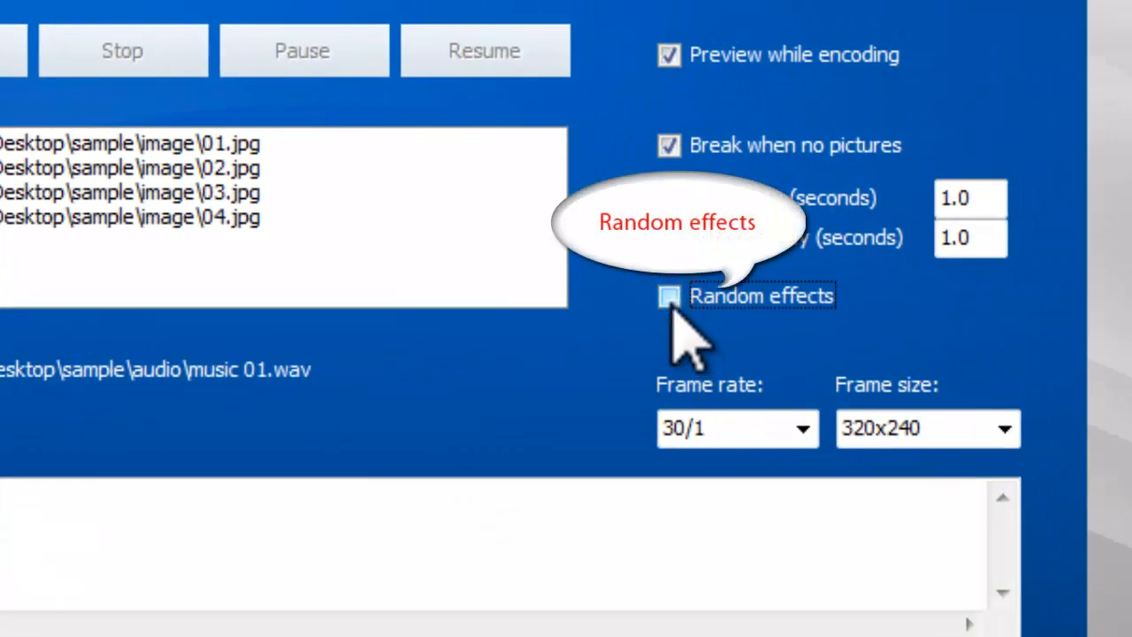
Enable random effects and break when no pictures, set picture delay to 2.0, check frame rate
{"action": "left_click", "coordinate": [670, 297]}
{"action": "type", "text": "2"}
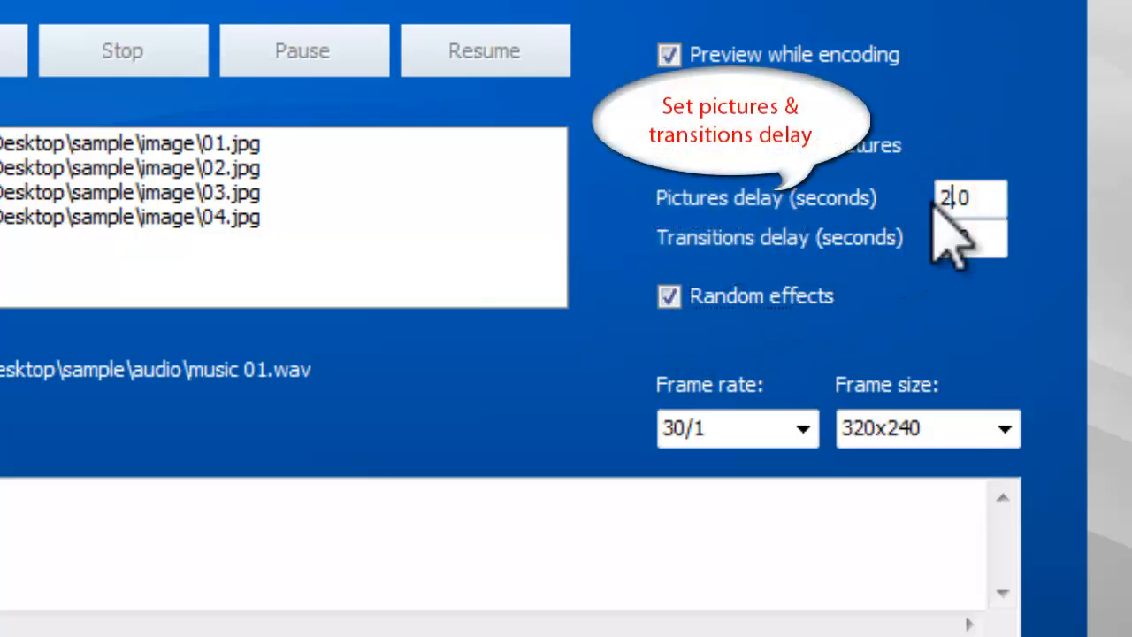
{"action": "left_click", "coordinate": [968, 237]}
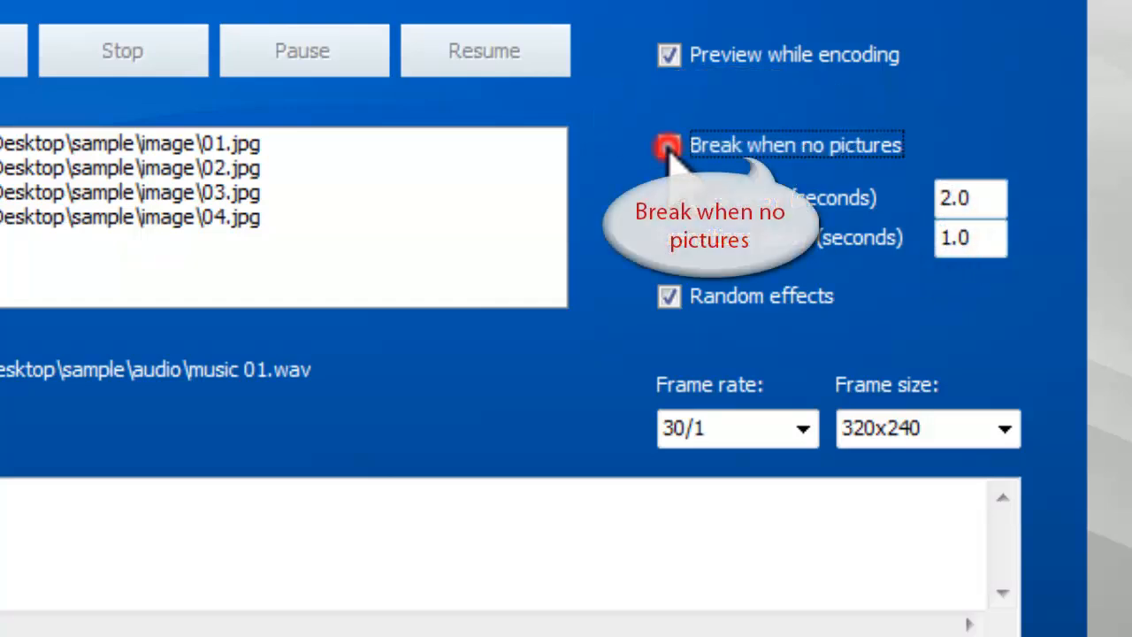
{"action": "left_click", "coordinate": [669, 144]}
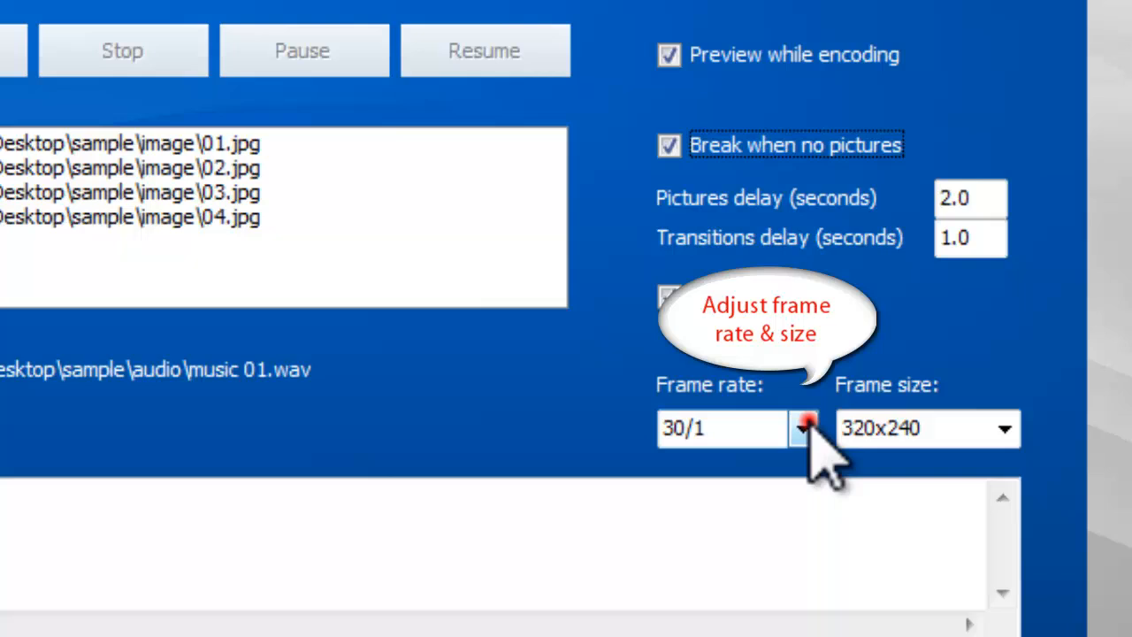
{"action": "left_click", "coordinate": [801, 428]}
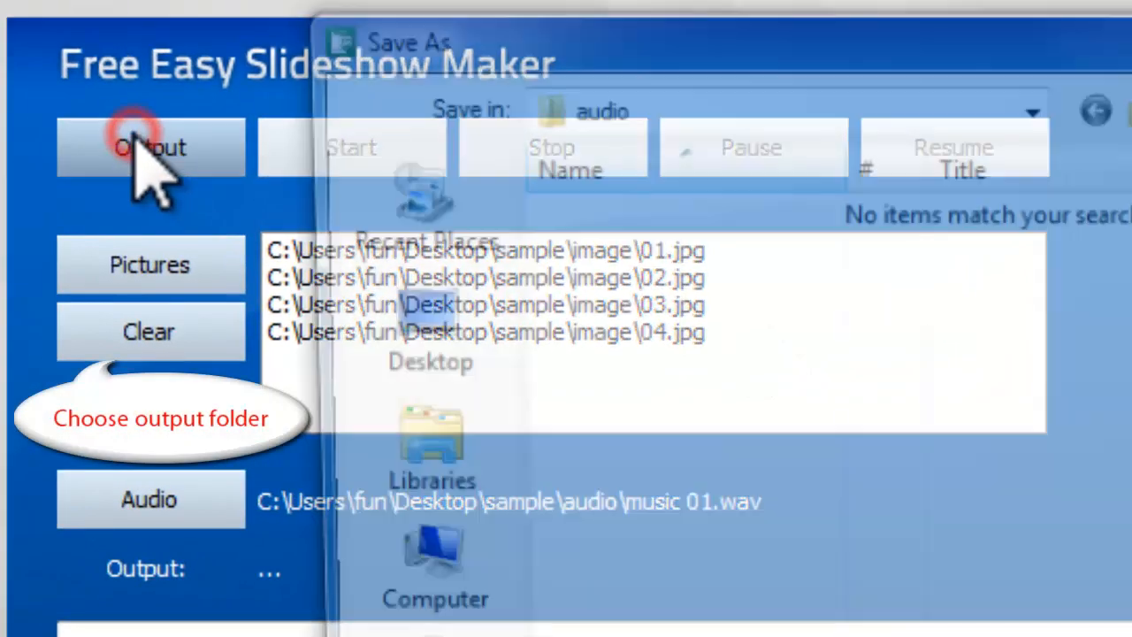
Set the output to Pictures_Video.avi in the Desktop output folder
{"action": "left_click", "coordinate": [150, 146]}
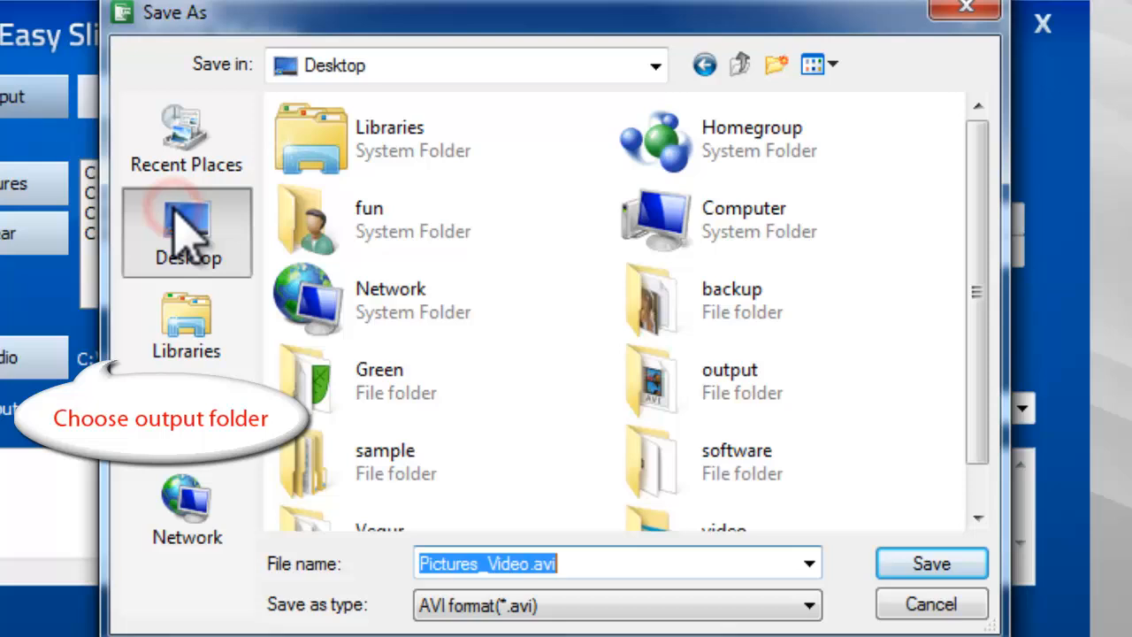
{"action": "left_click", "coordinate": [729, 380]}
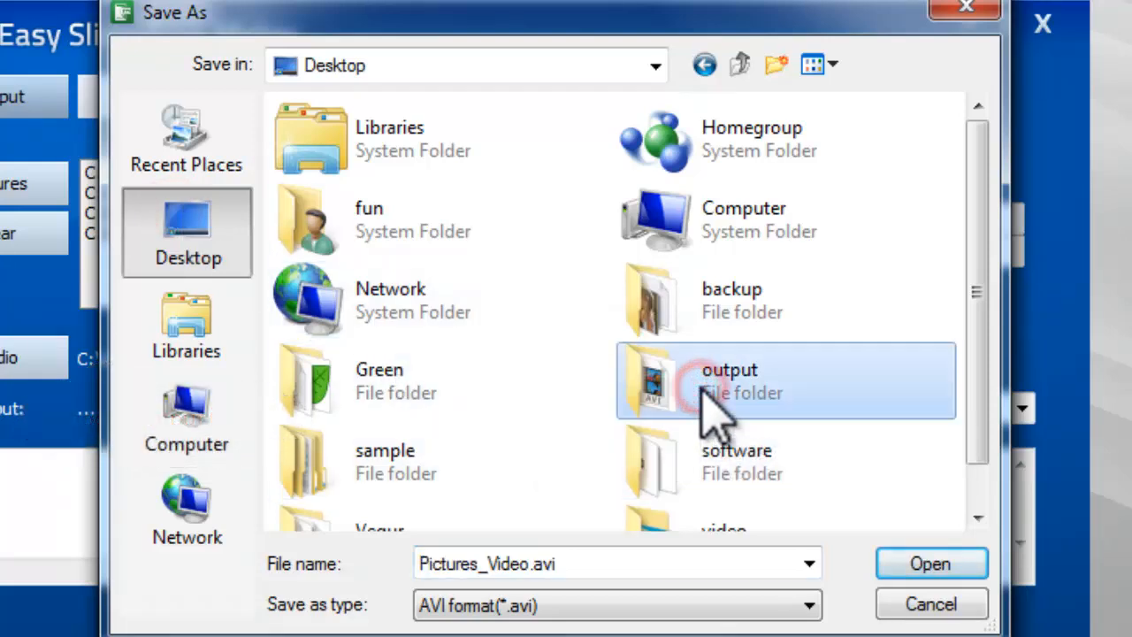
{"action": "double_click", "coordinate": [730, 380]}
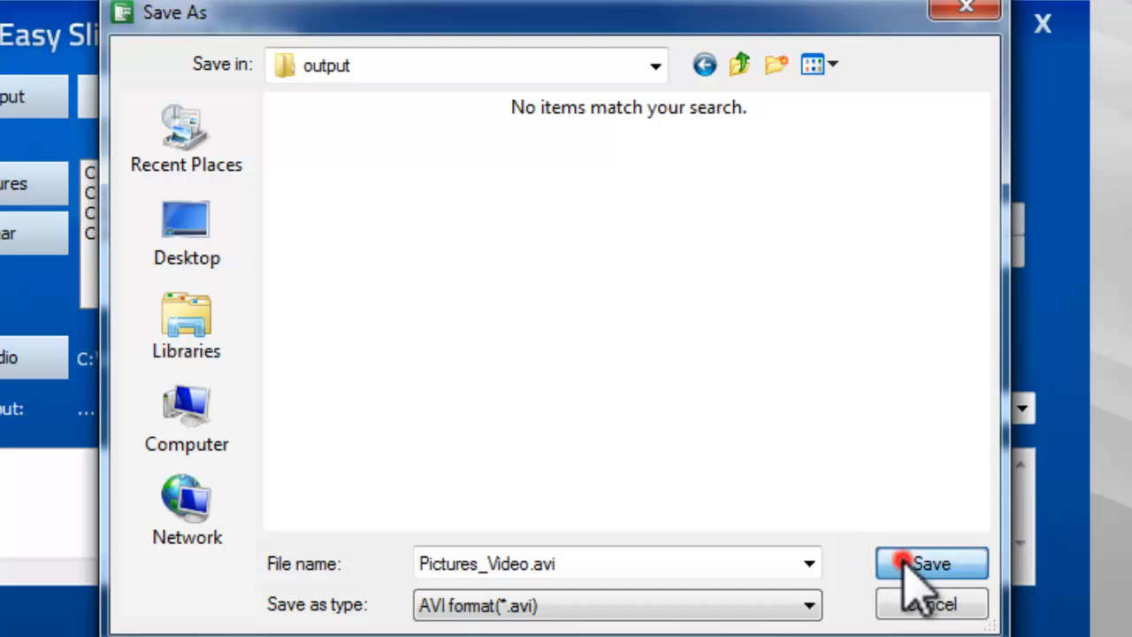
{"action": "left_click", "coordinate": [931, 564]}
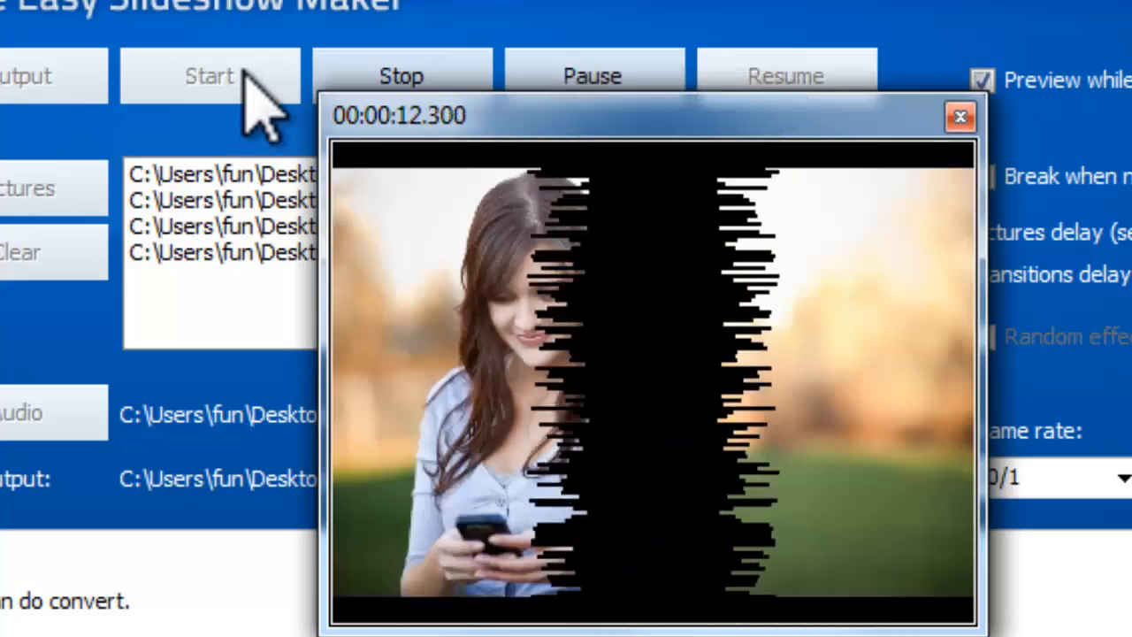
Start encoding the slideshow video with live preview
{"action": "left_click", "coordinate": [961, 116]}
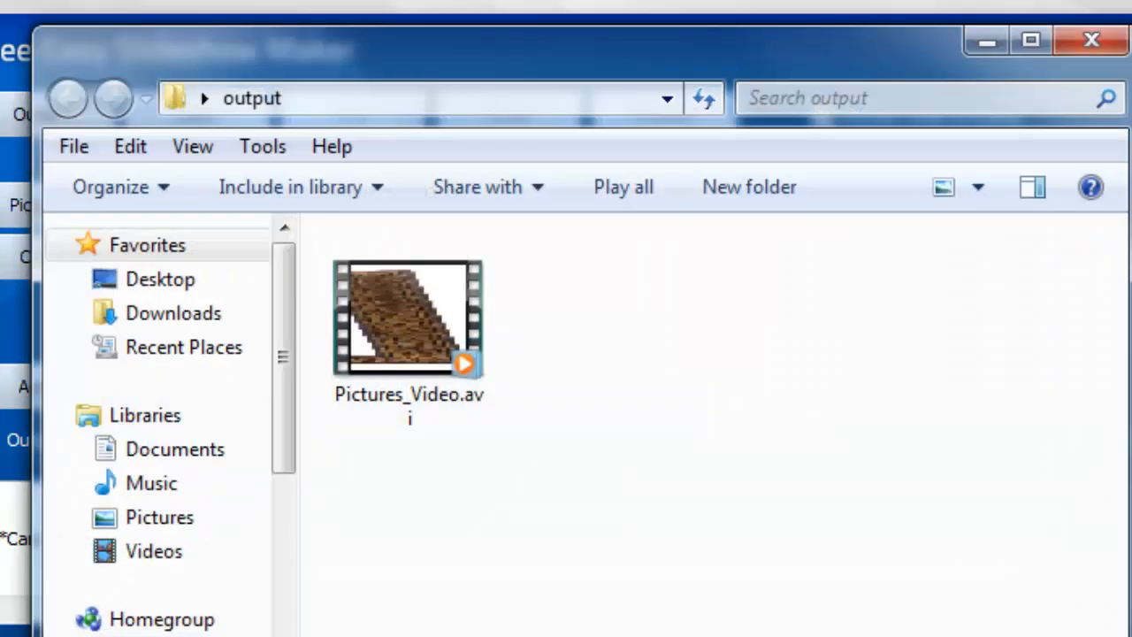
{"action": "double_click", "coordinate": [407, 318]}
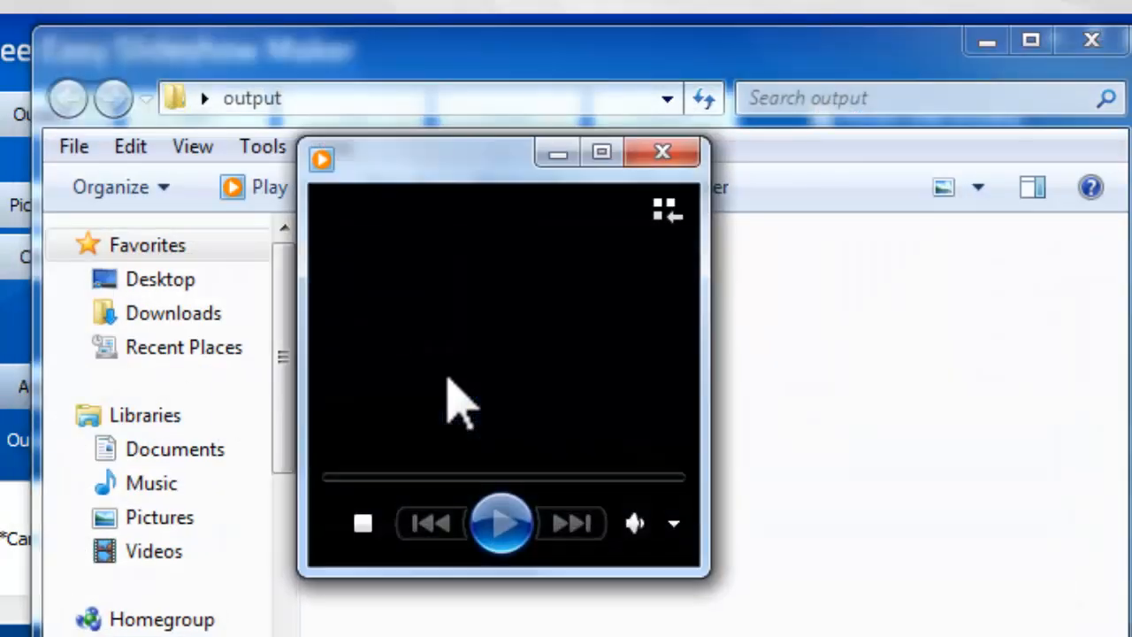
{"action": "left_click", "coordinate": [504, 522]}
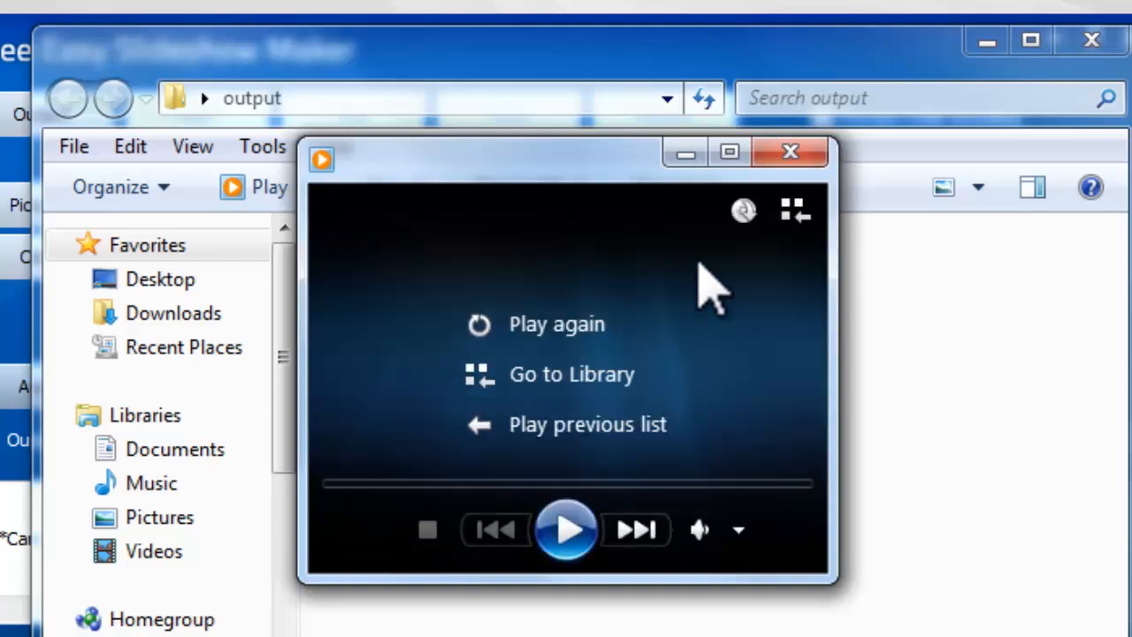
{"action": "left_click", "coordinate": [790, 151]}
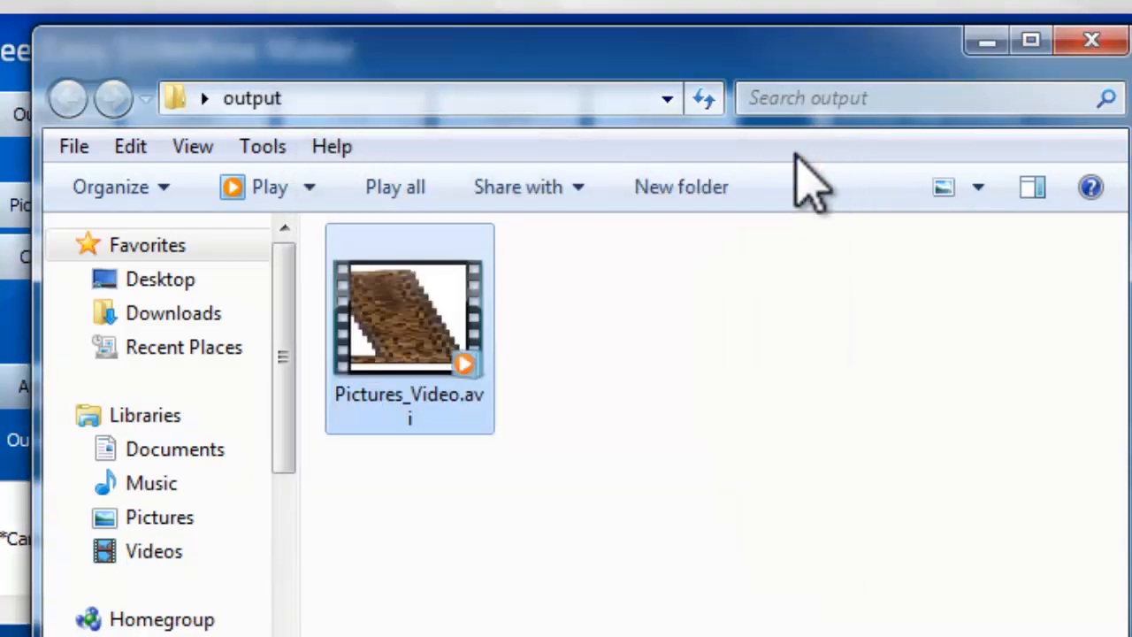